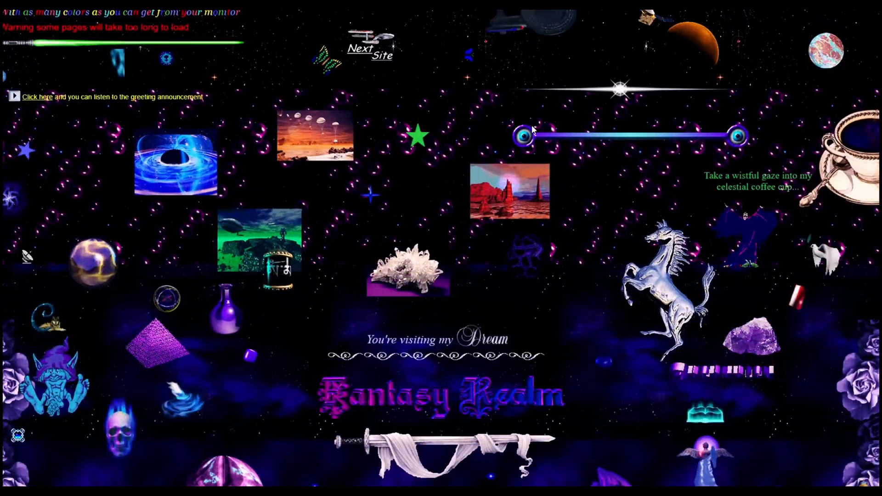
- Let the Windows 1.01 startup screen scroll up and fill with garbled characters beneath the copyright notice
{"action": "scroll", "scroll_direction": "down", "scroll_amount": 3}
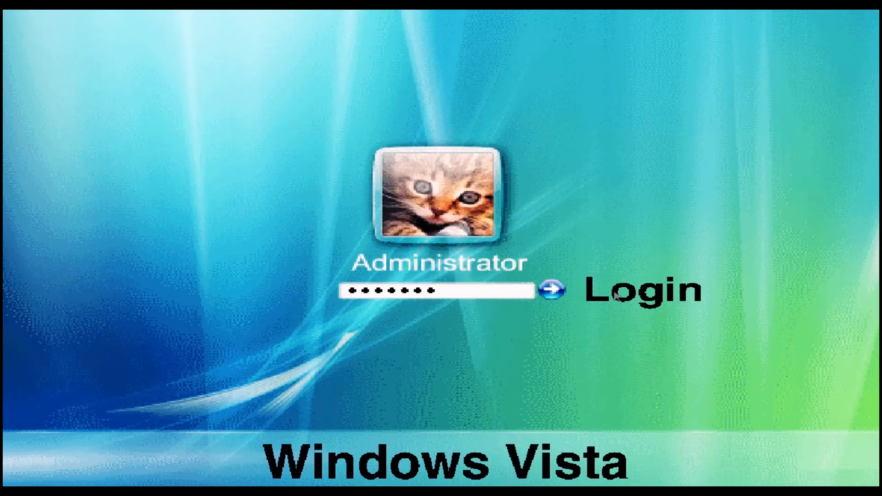
{"action": "left_click", "coordinate": [554, 291]}
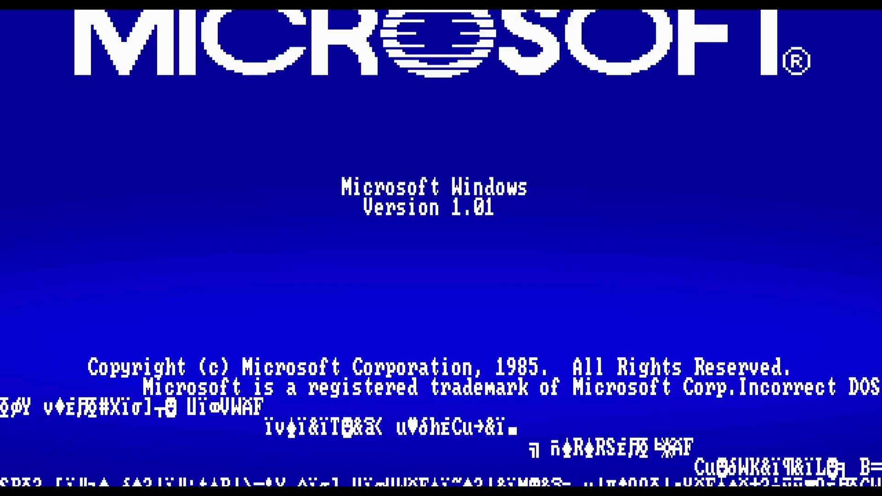
{"action": "scroll", "scroll_direction": "down", "scroll_amount": 3}
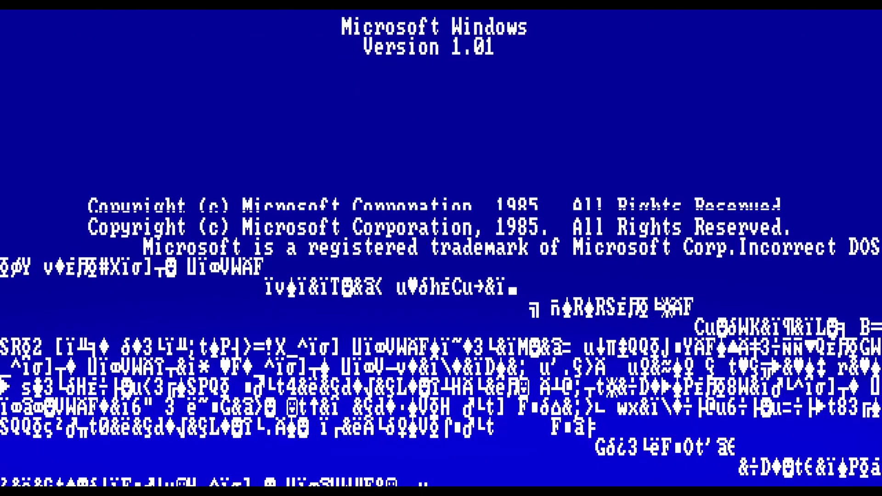